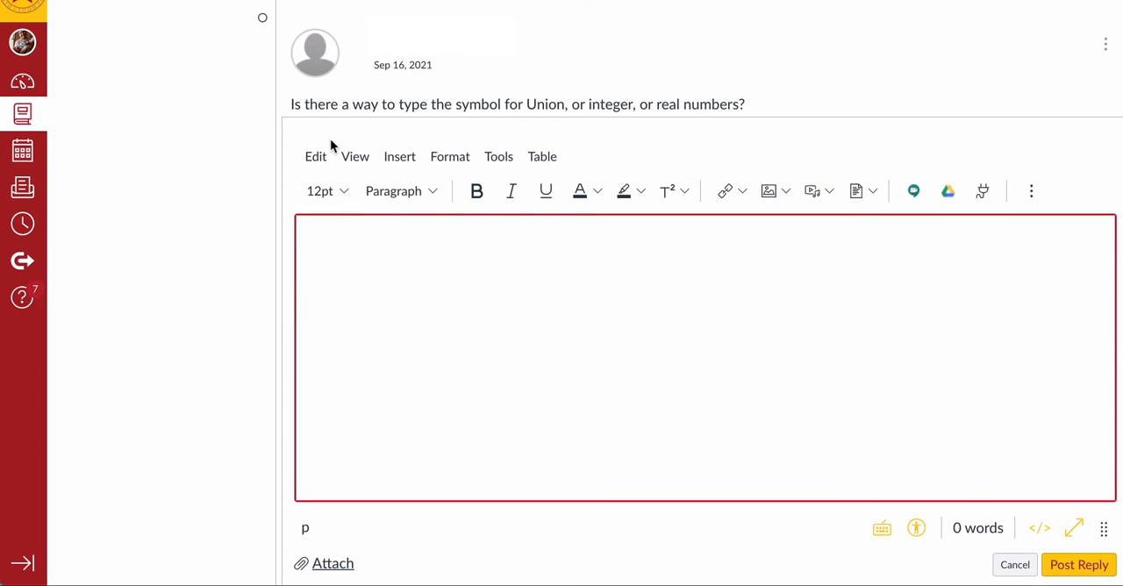
mouse_move(434, 105)
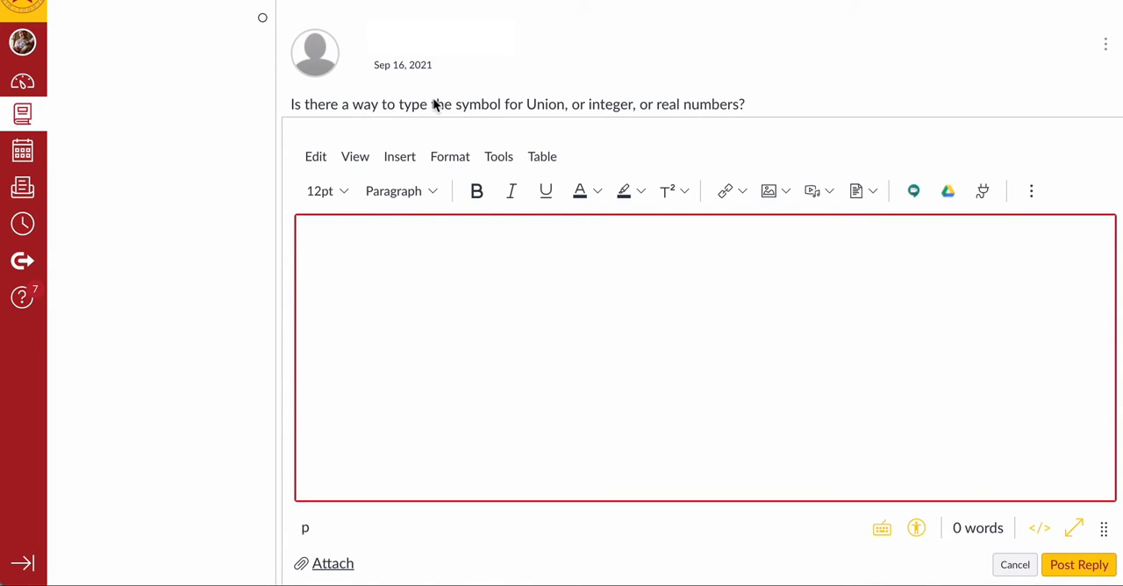
mouse_move(503, 114)
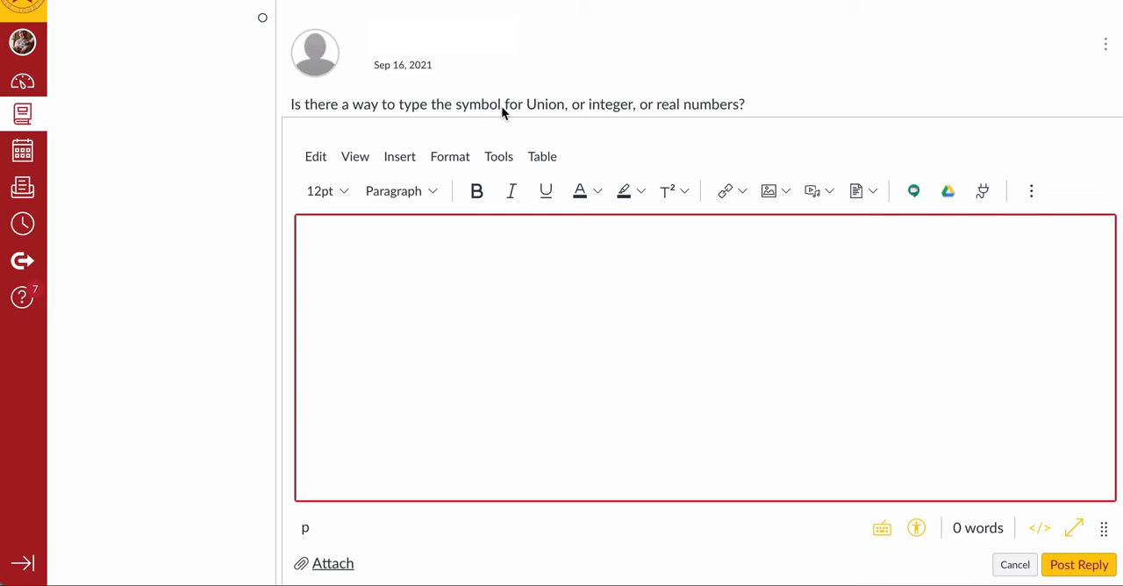
mouse_move(613, 313)
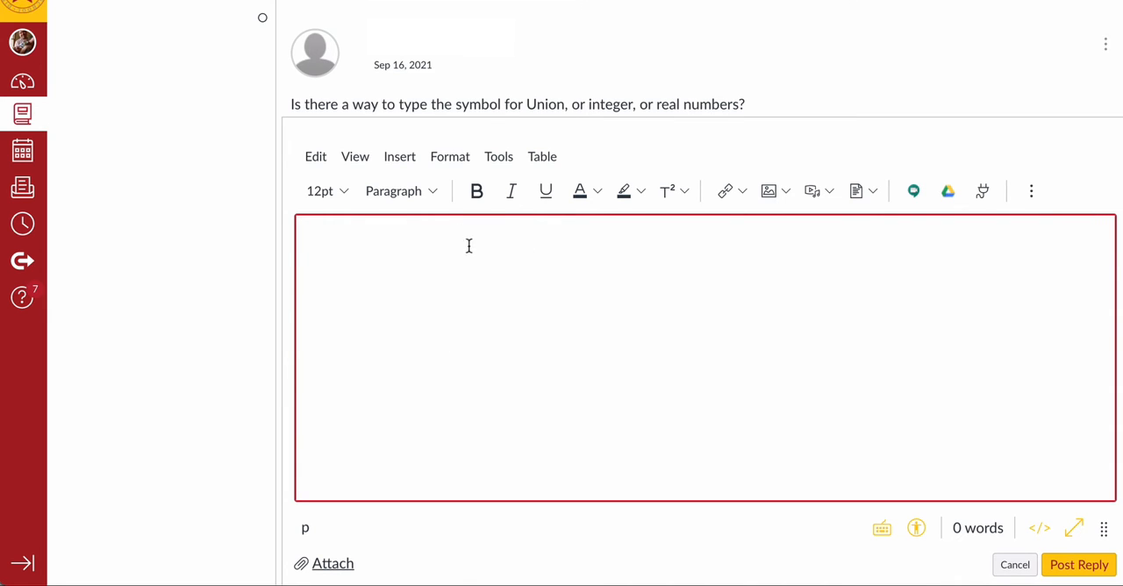
mouse_move(497, 336)
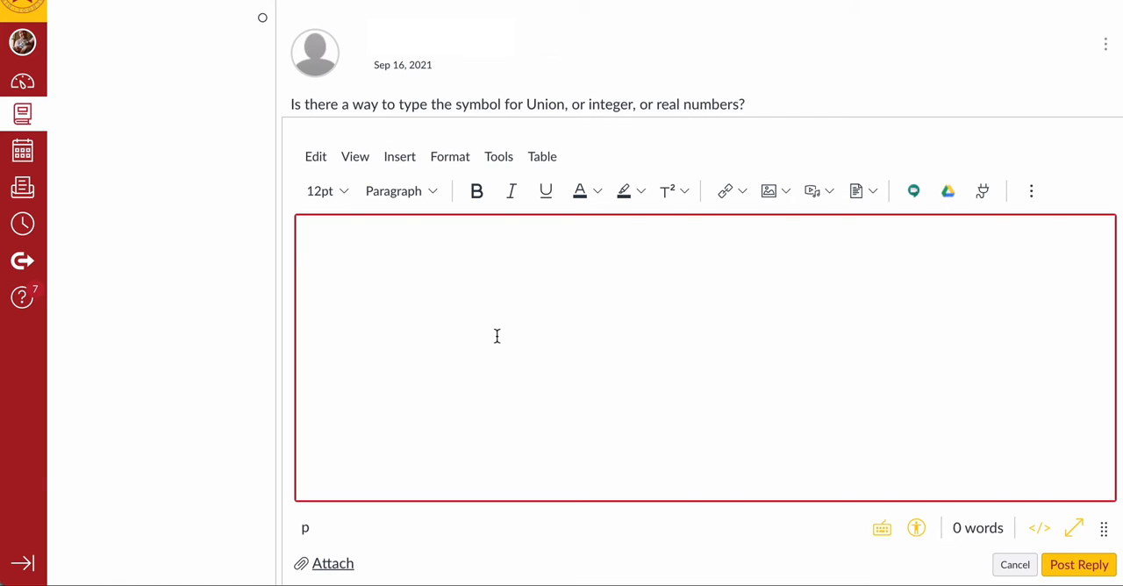
Step: Open the reply editor's Insert menu to show the insertable content options
click(400, 156)
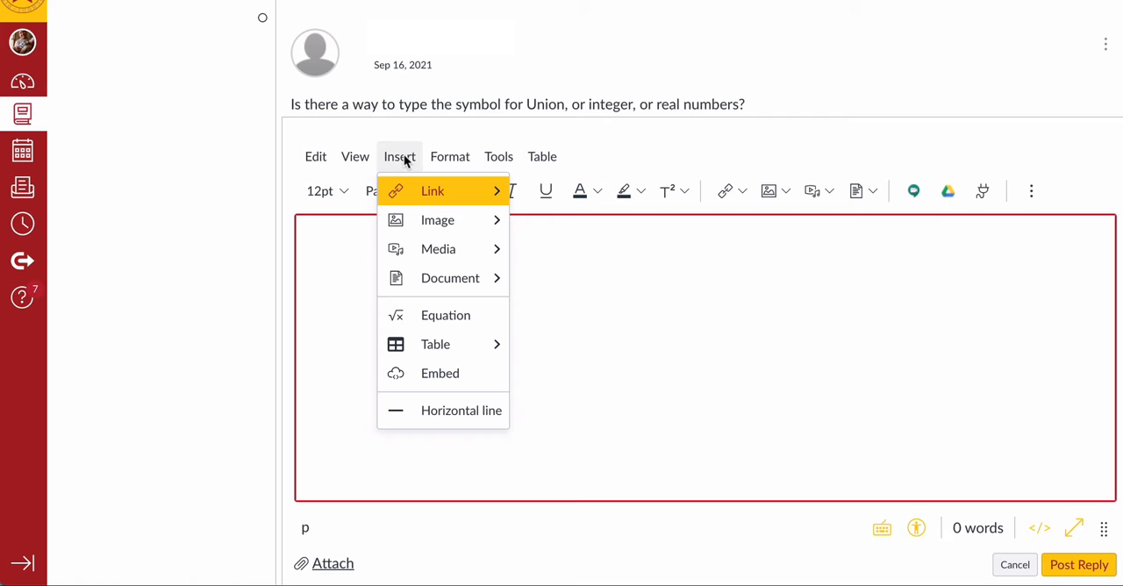
mouse_move(445, 315)
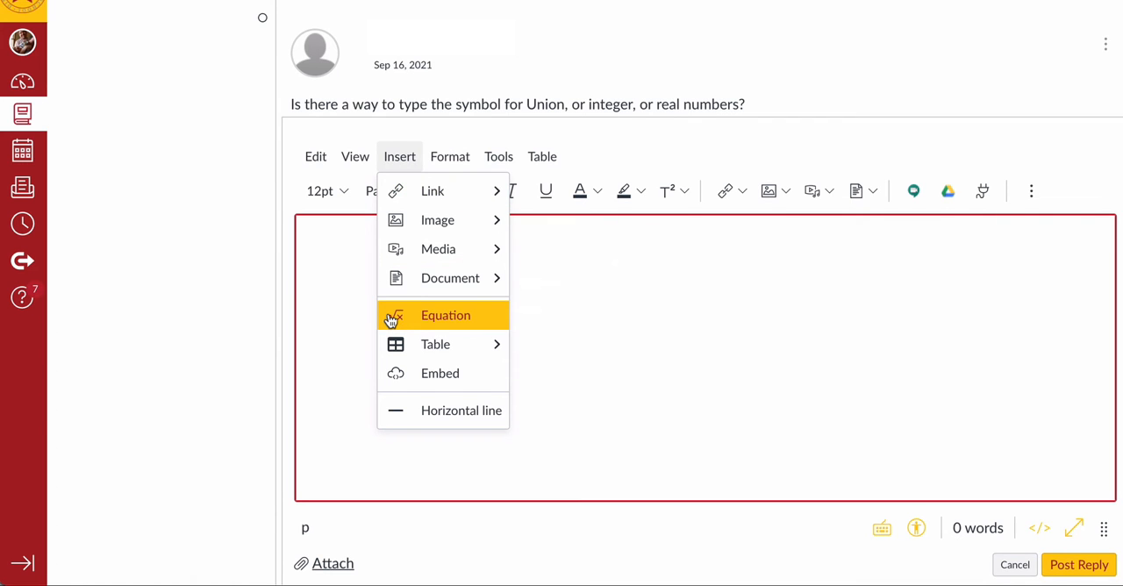
Step: Choose Insert > Equation and place the cursor in the empty equation input
click(445, 315)
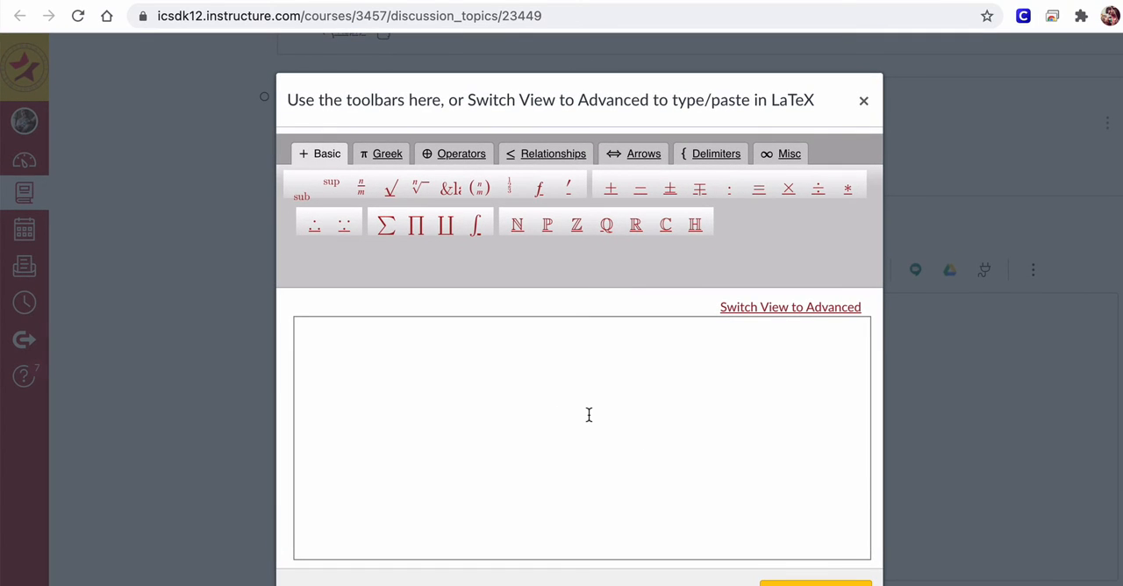
mouse_move(774, 101)
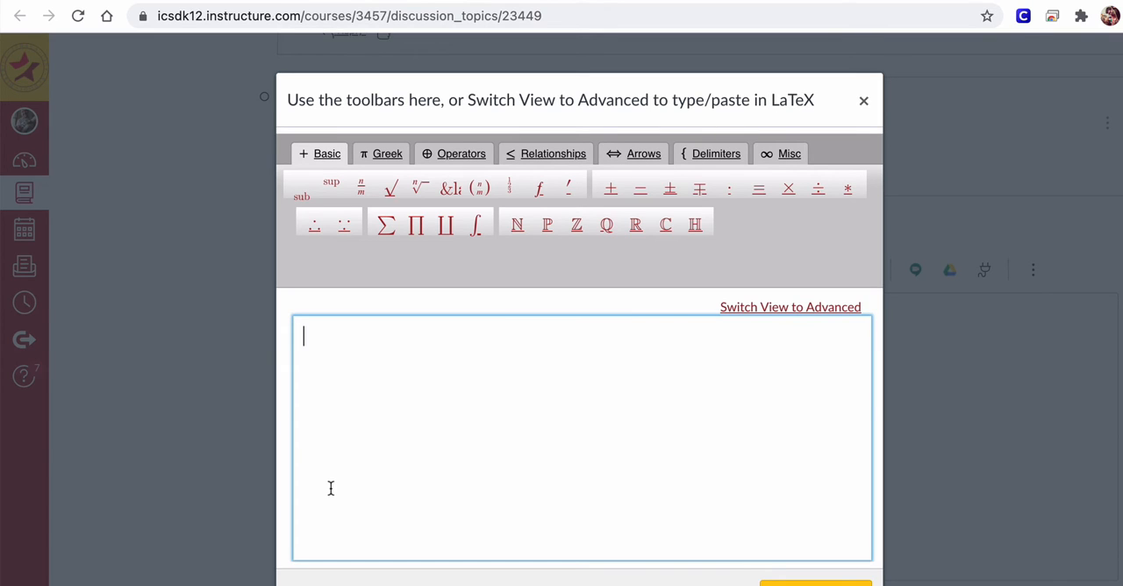
click(386, 225)
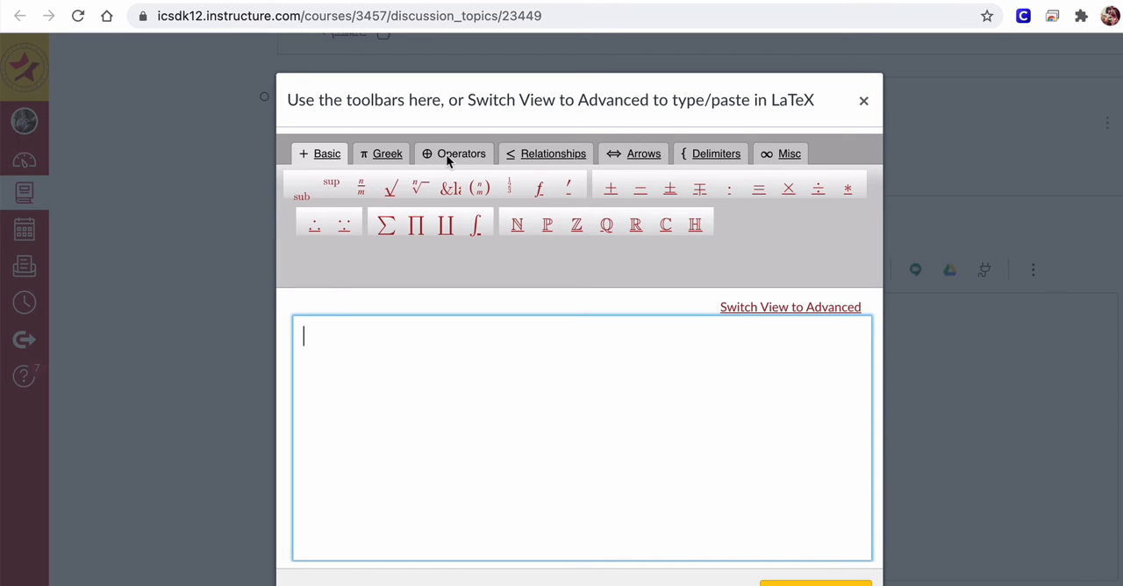
Step: Show the Operators symbol set, try typing \cap, then backspace it away
click(454, 153)
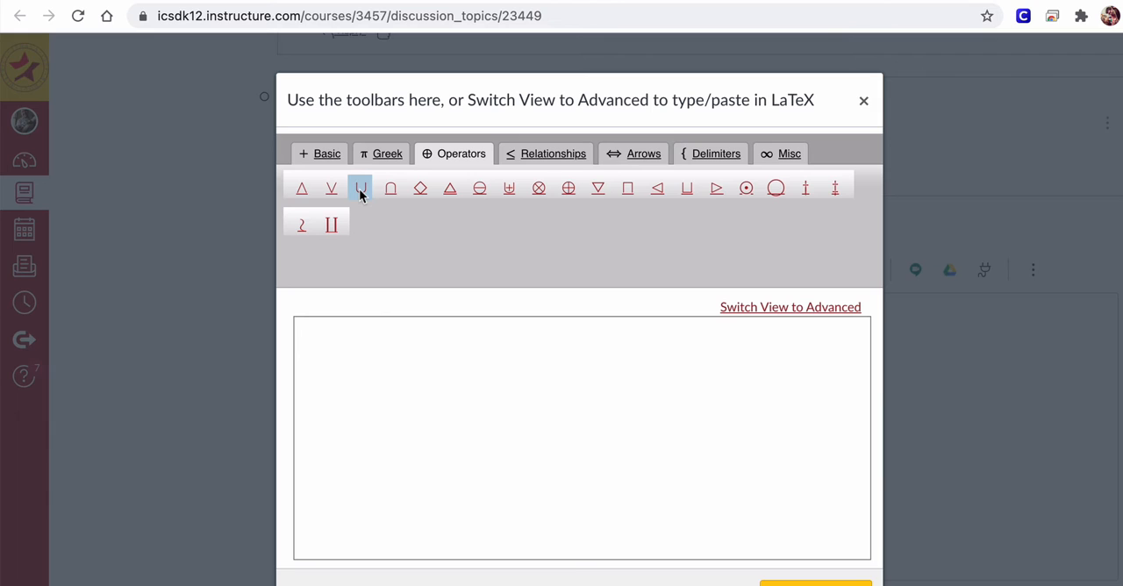
mouse_move(391, 188)
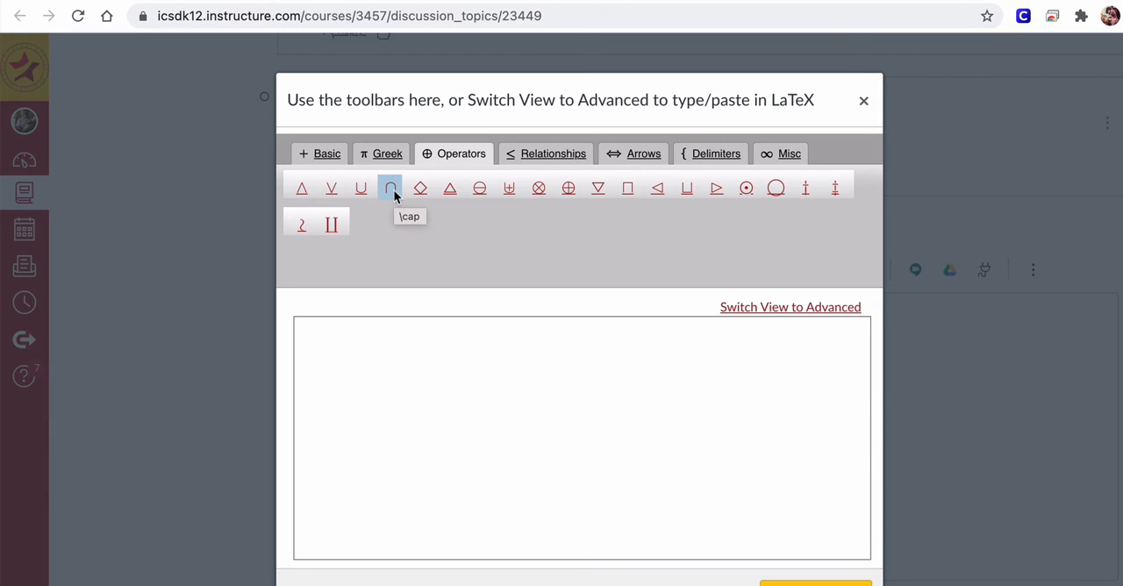
click(582, 394)
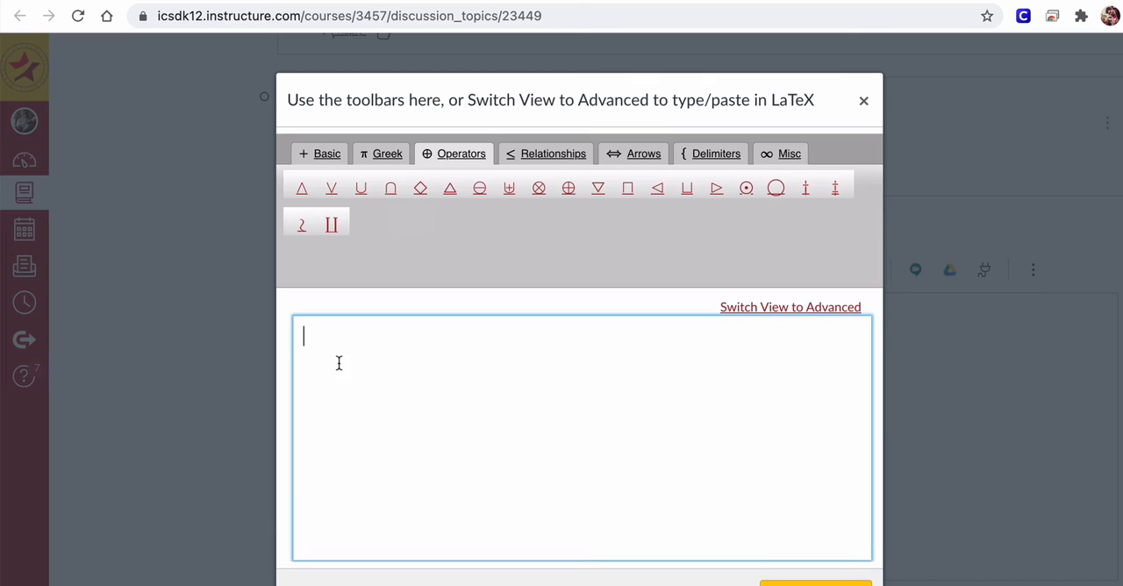
text(\)
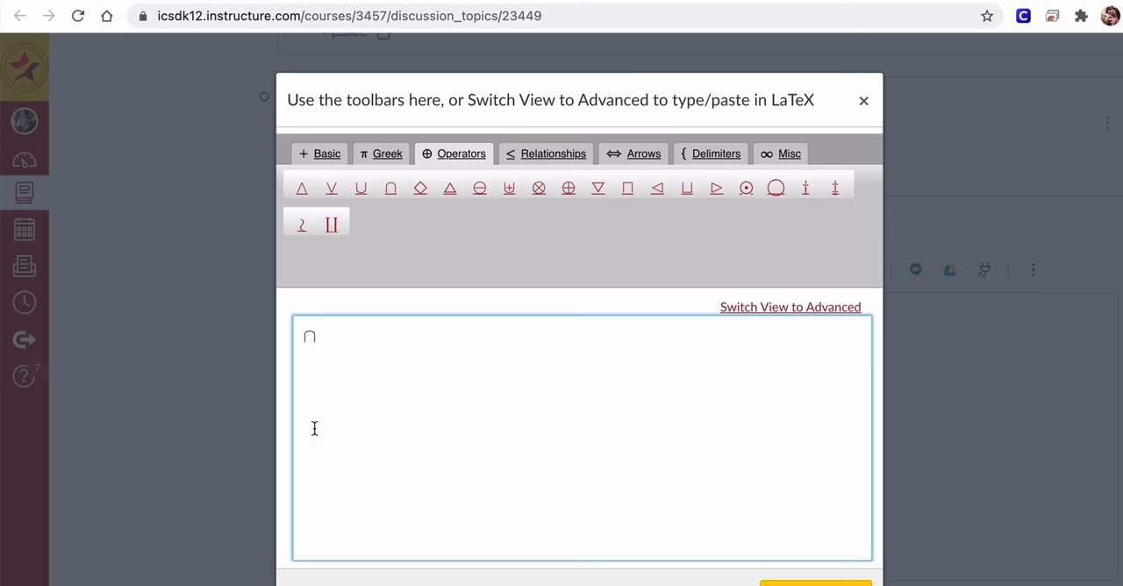
key(Backspace)
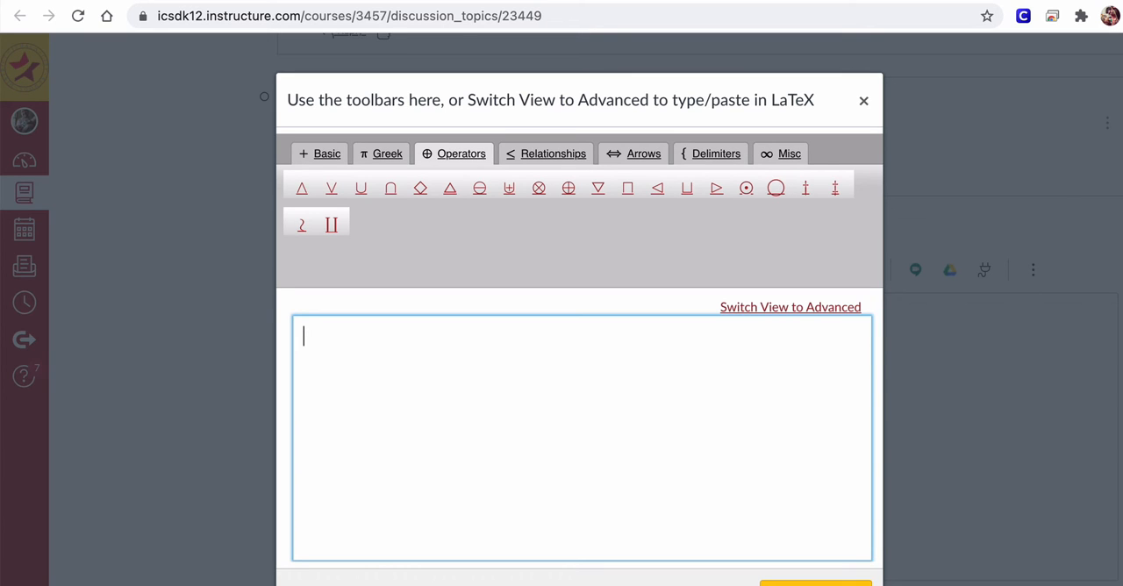
text(U)
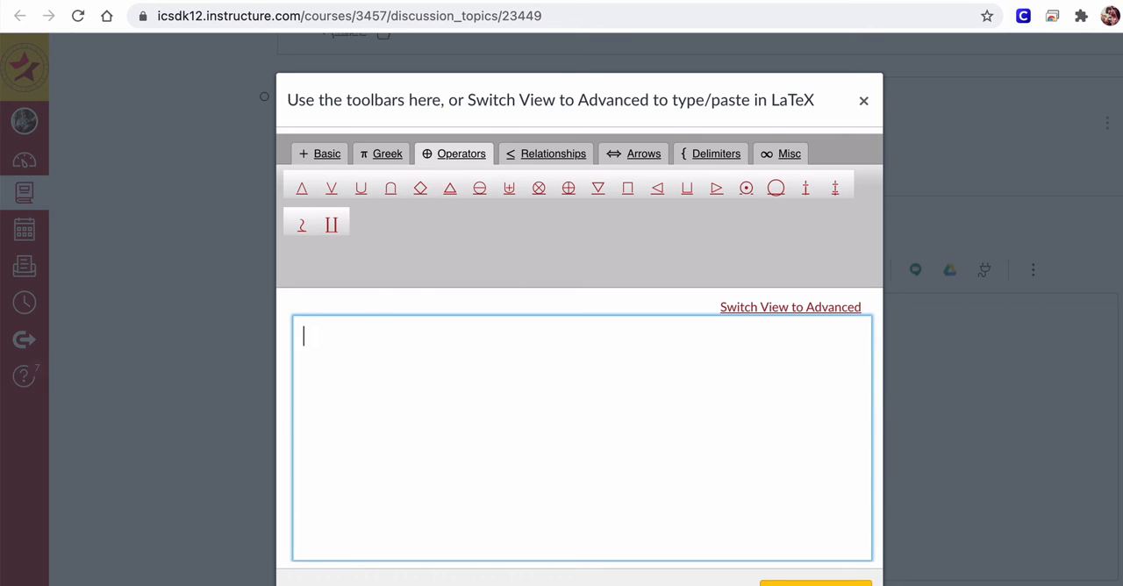
mouse_move(479, 330)
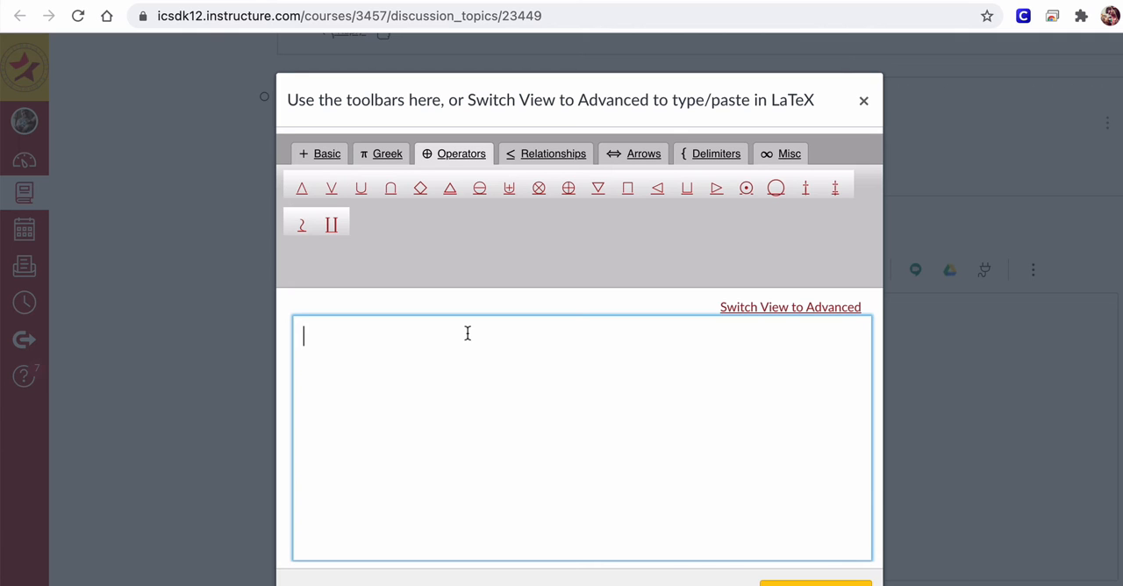
click(381, 153)
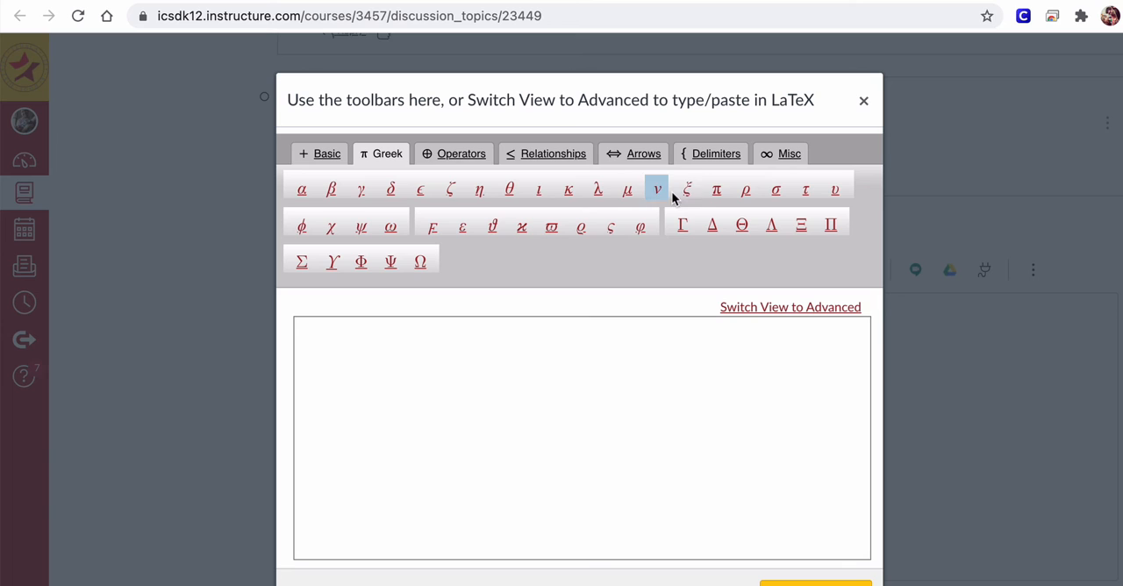
click(716, 189)
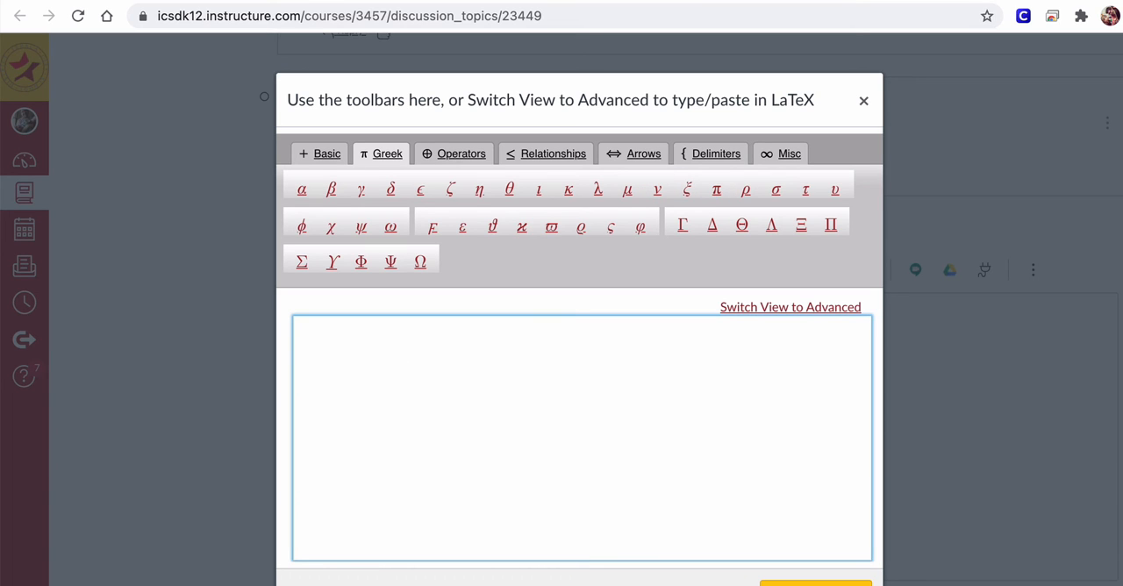
click(716, 189)
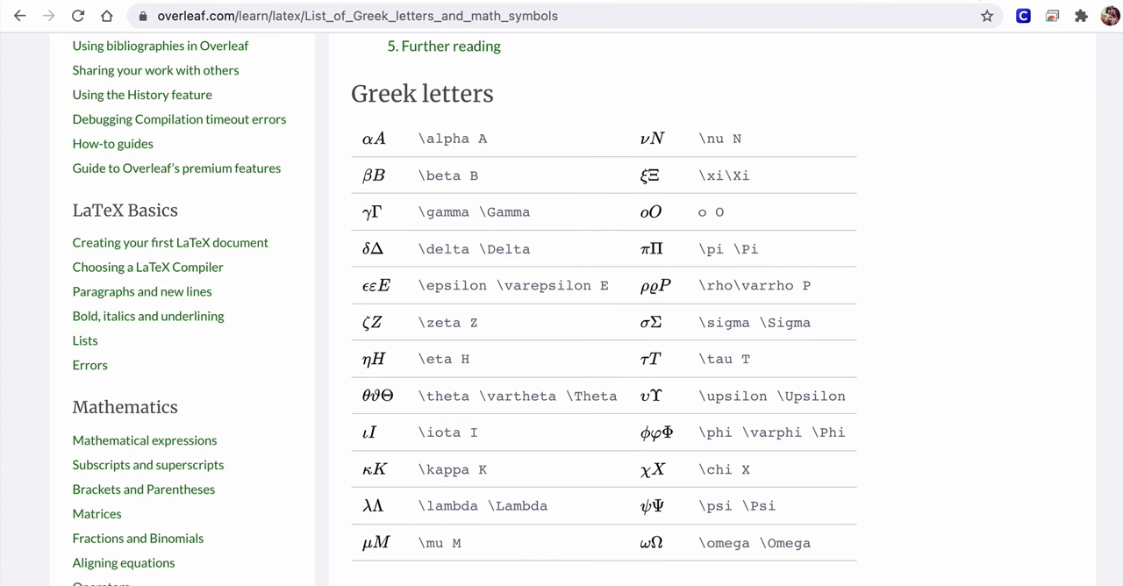
scroll(down, 3)
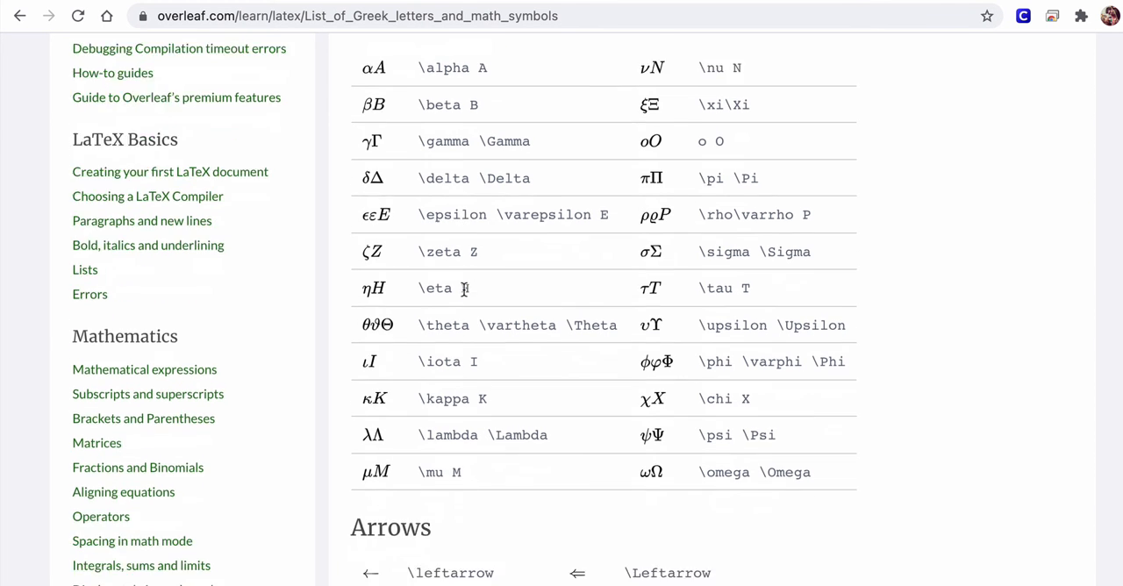
scroll(up, 3)
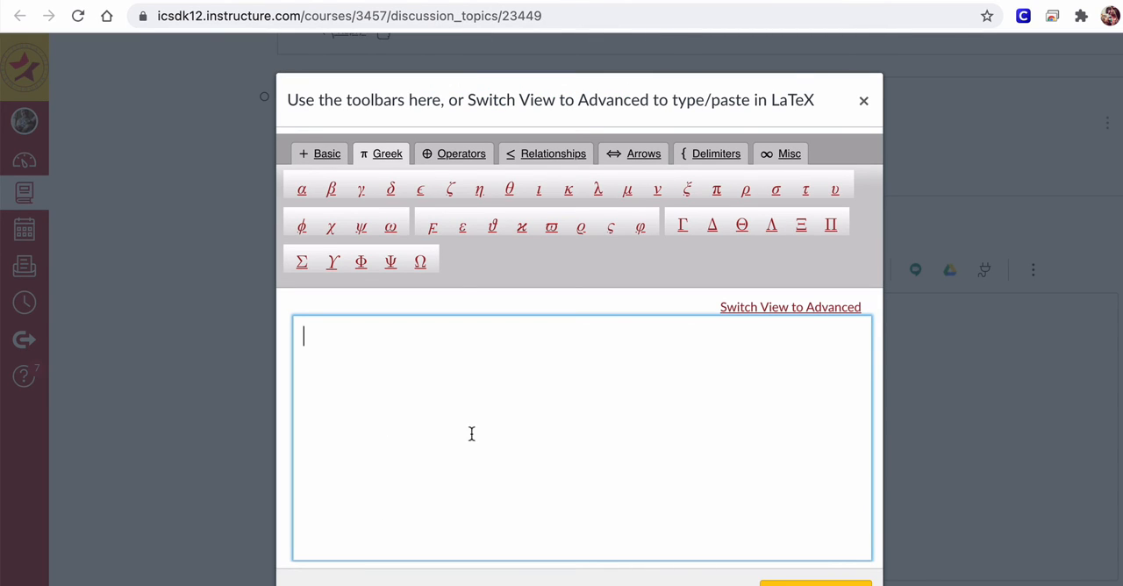
mouse_move(510, 398)
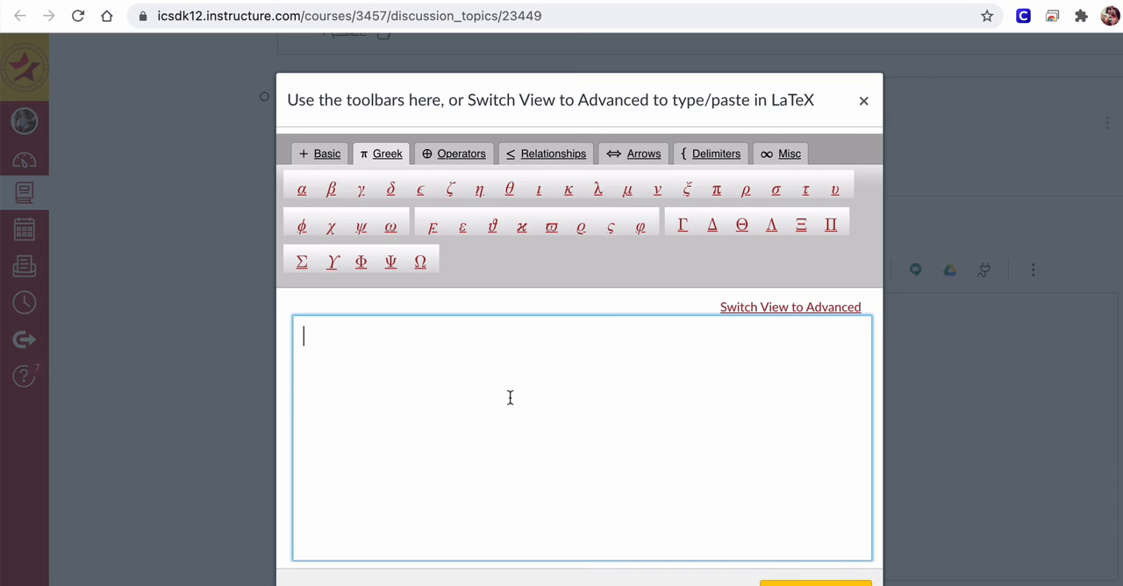
Step: Type \N, \Q, \R and \Z, deleting a stray backslash, to get ℕℚℝℤ
text(\)
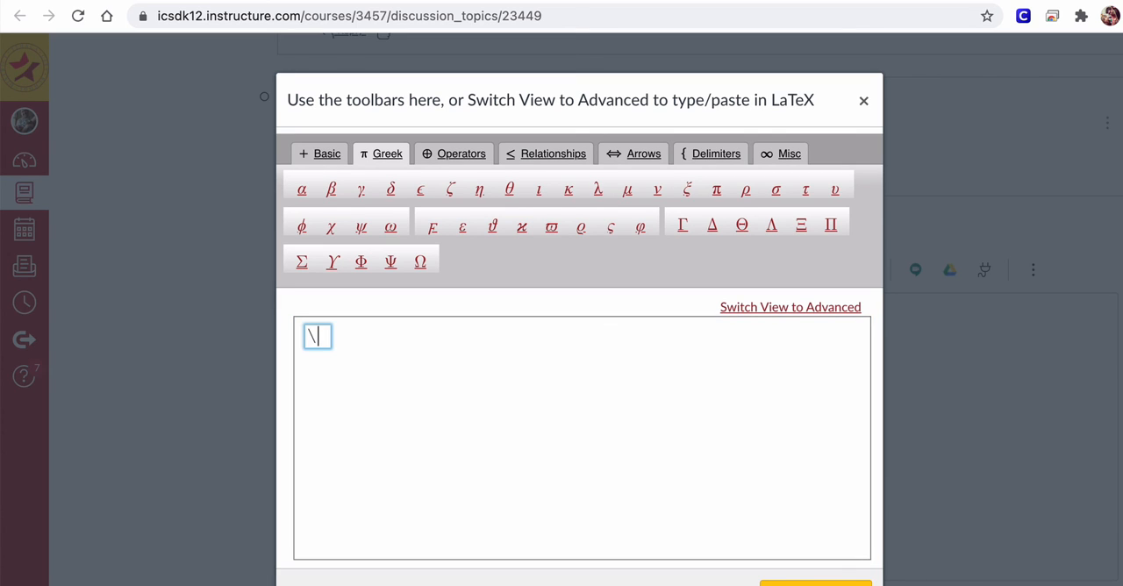
text(N)
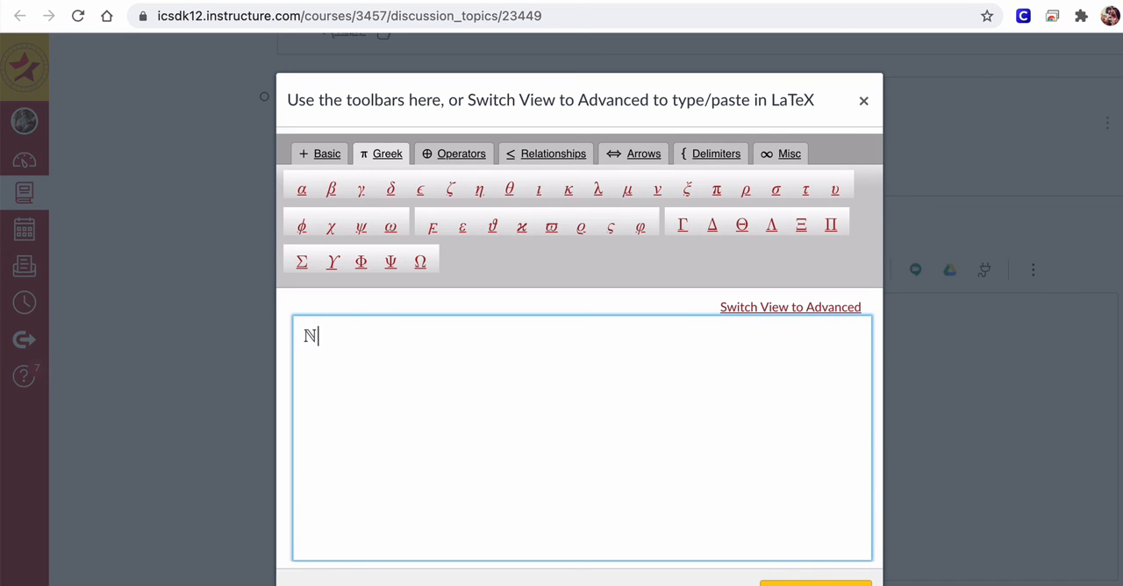
text(\)
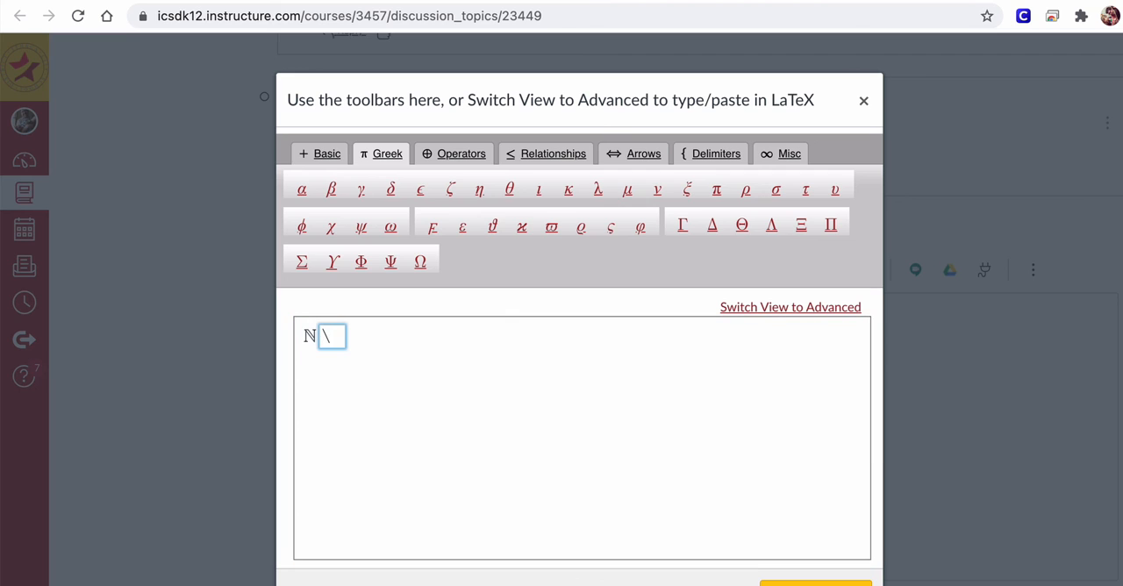
text(Q)
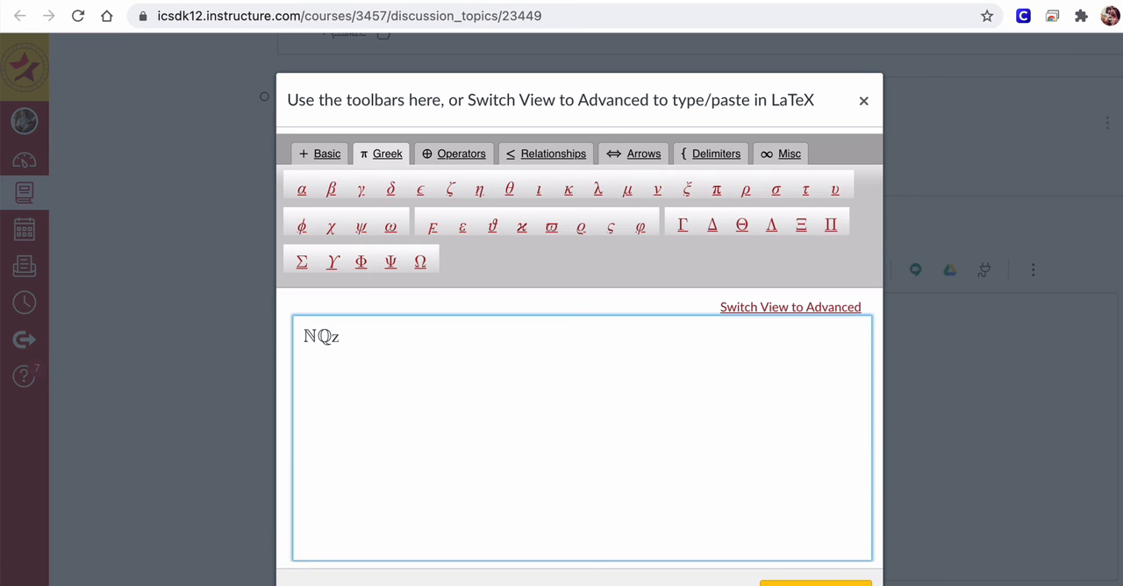
text(\\)
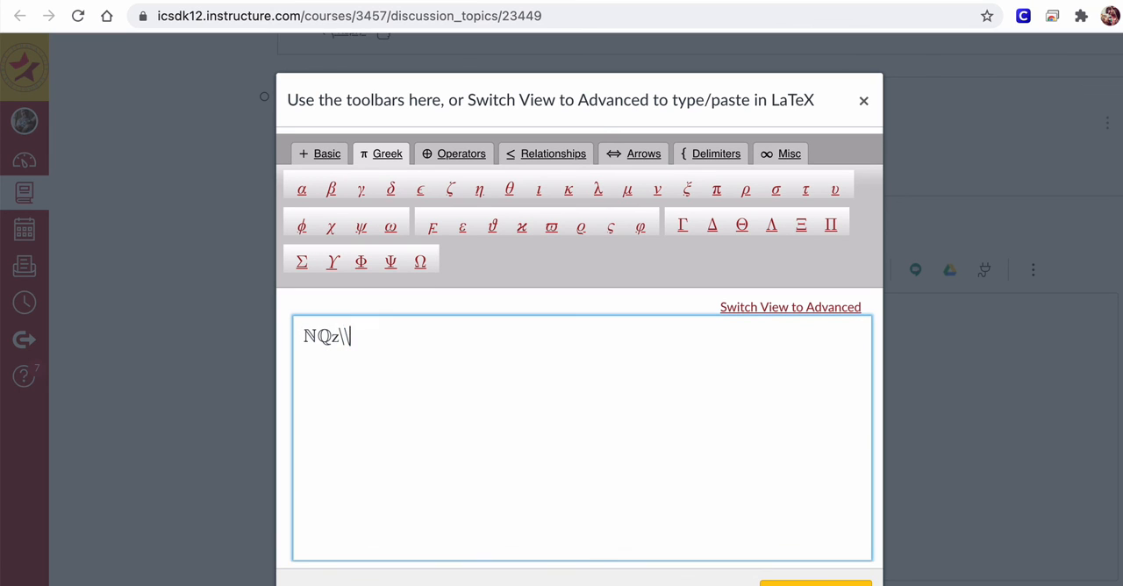
key(Backspace)
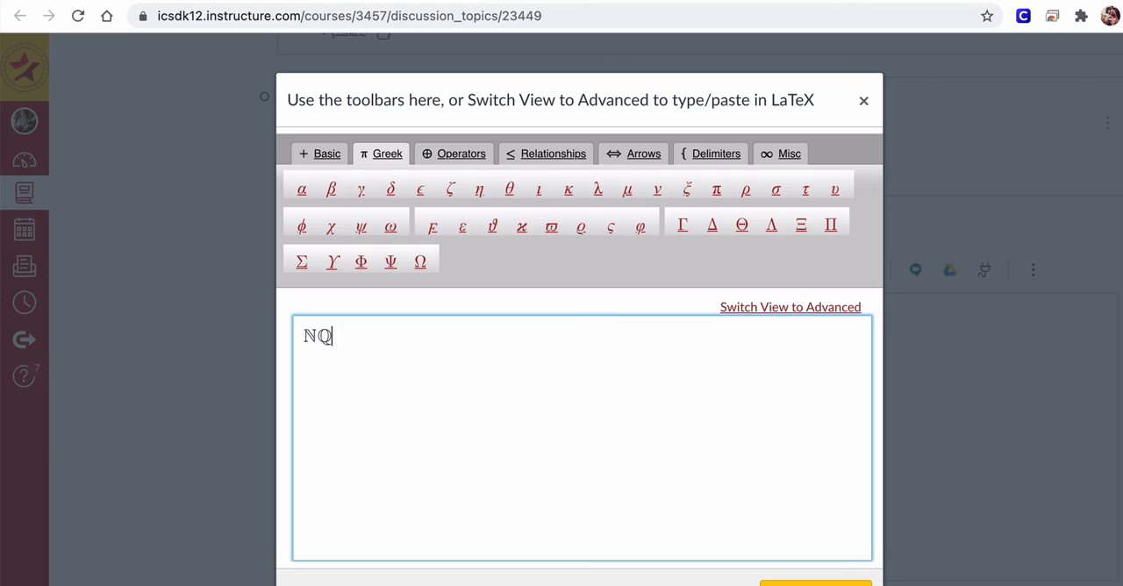
text(R)
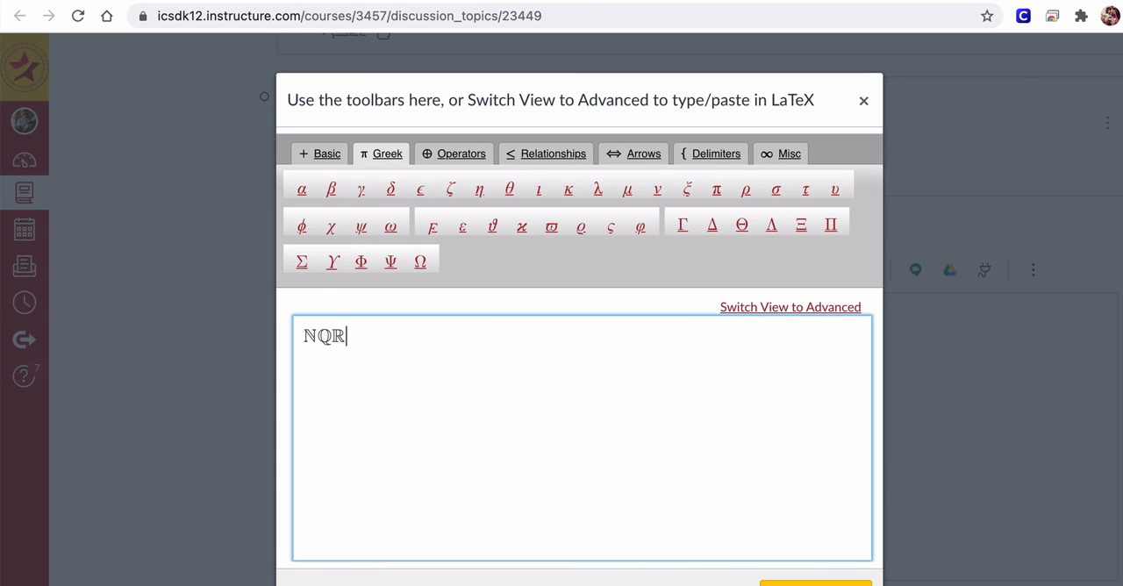
text(\)
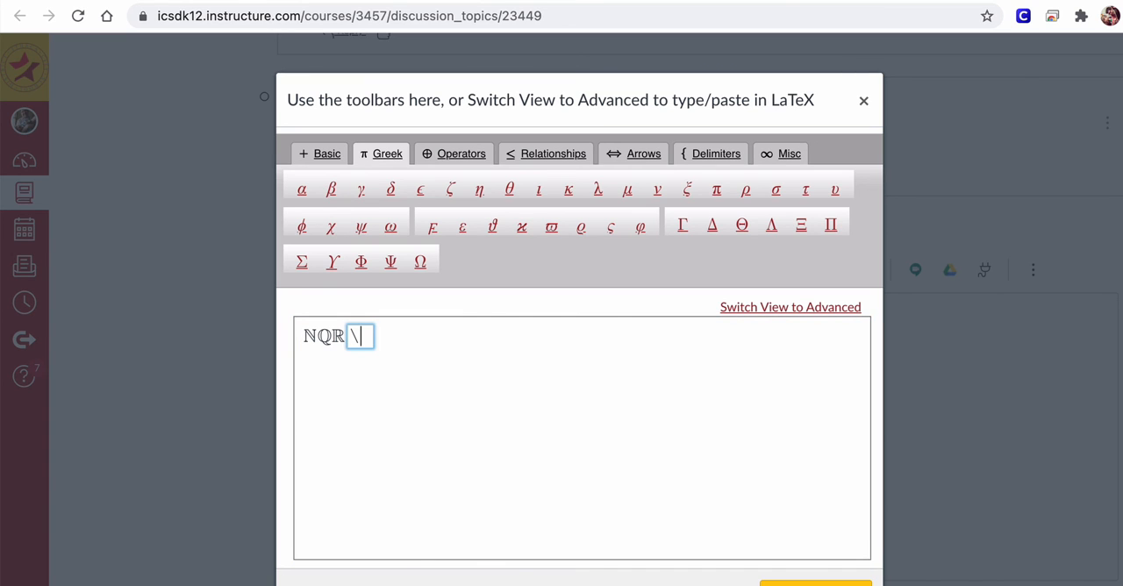
text(Z)
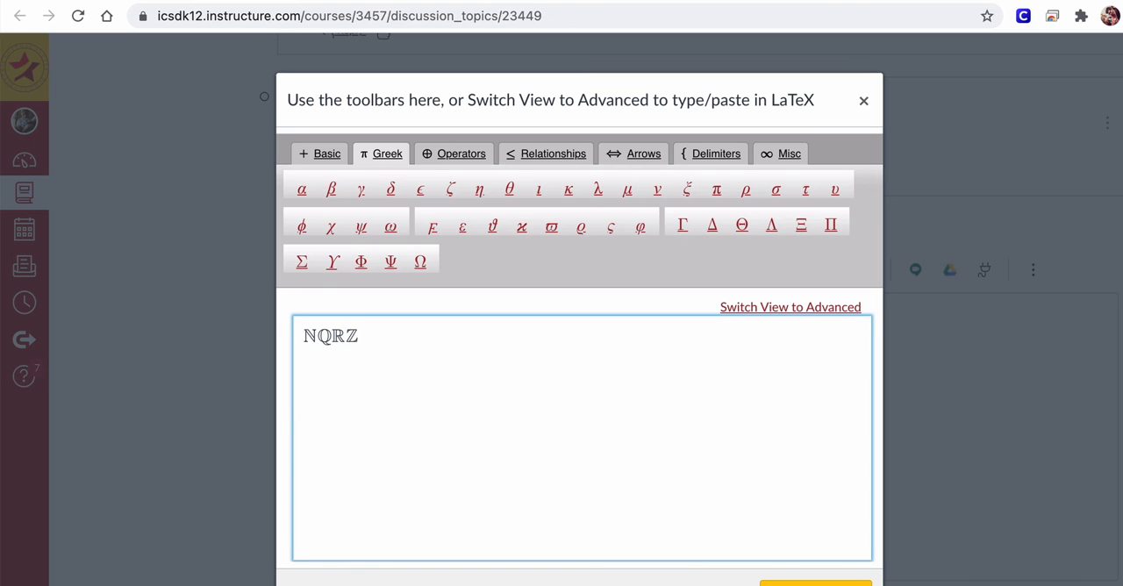
mouse_move(341, 334)
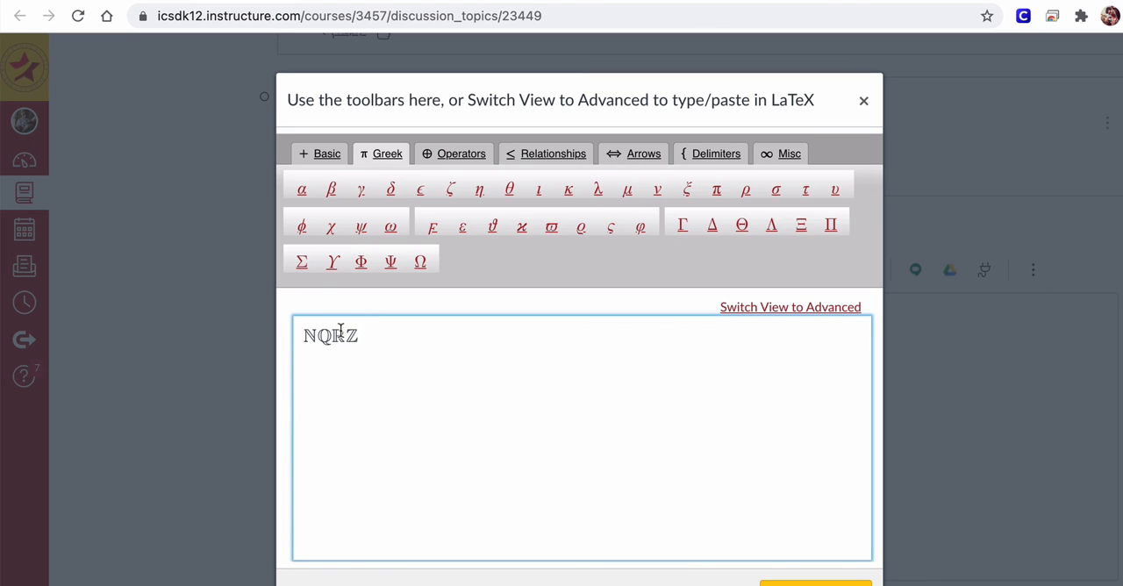
mouse_move(370, 338)
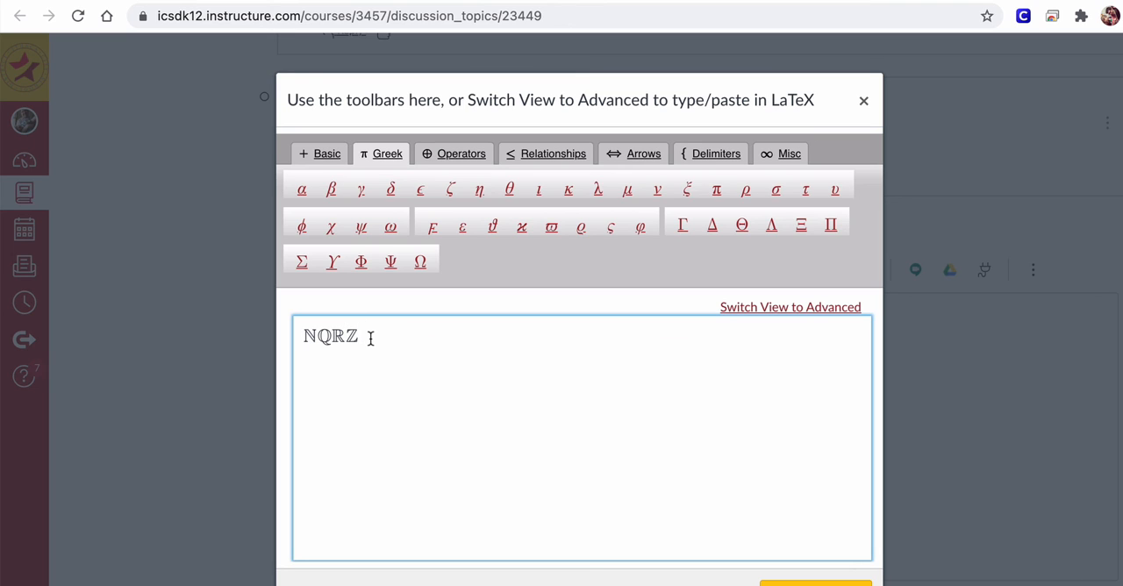